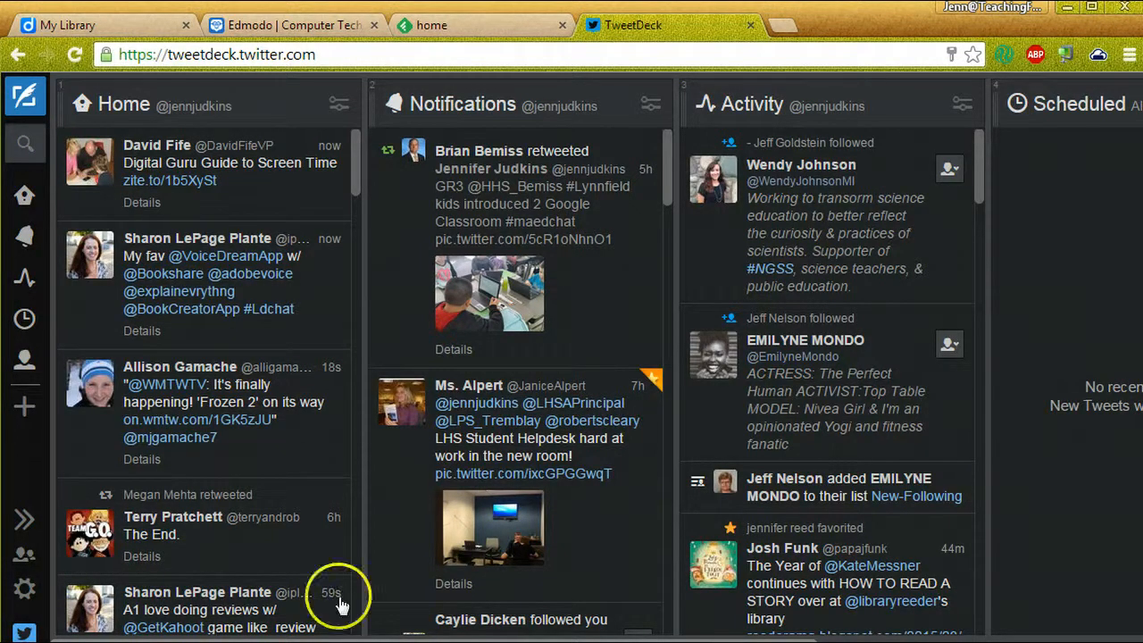
pyautogui.moveTo(103, 25)
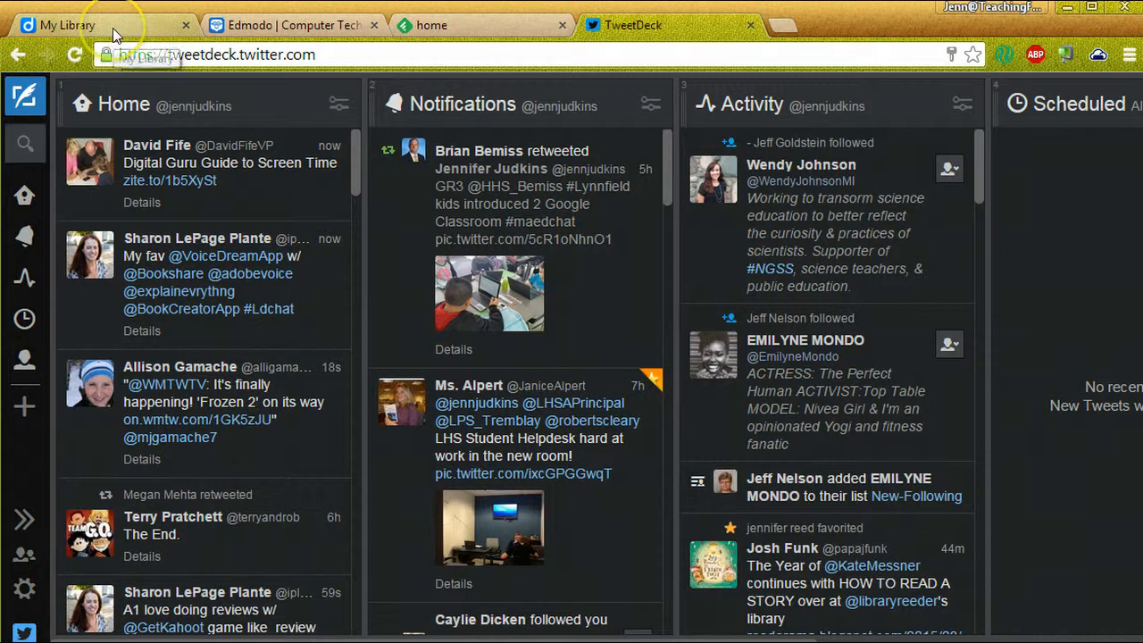
# - Pin the My Library tab, then unpin it again and return to the TweetDeck tab
pyautogui.rightClick(99, 25)
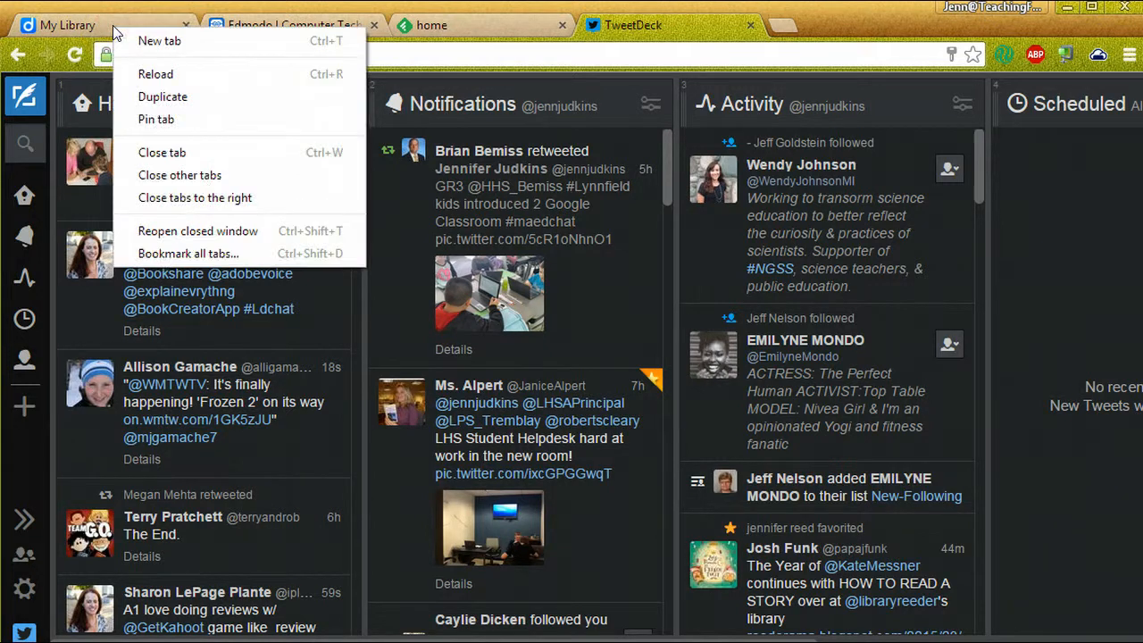
pyautogui.click(160, 152)
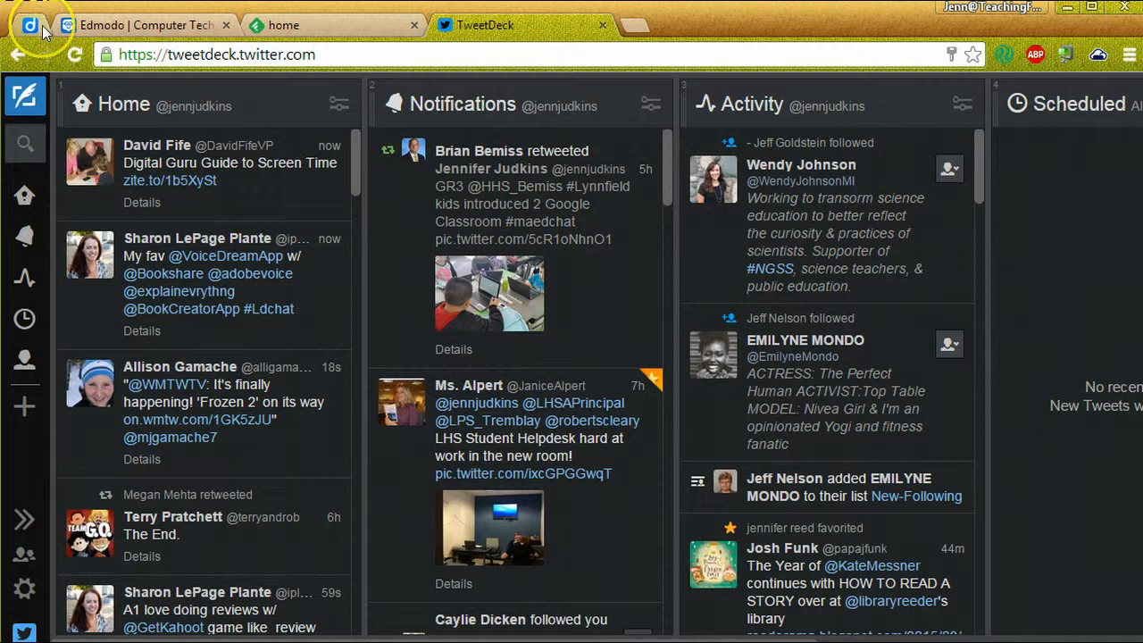
pyautogui.moveTo(32, 25)
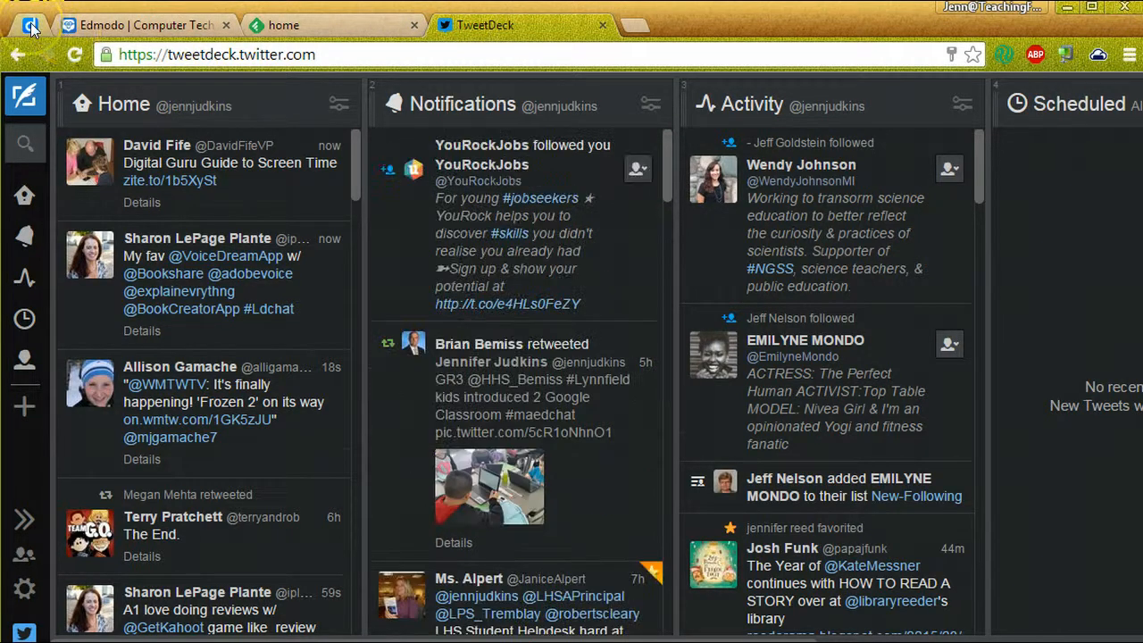
pyautogui.moveTo(32, 25)
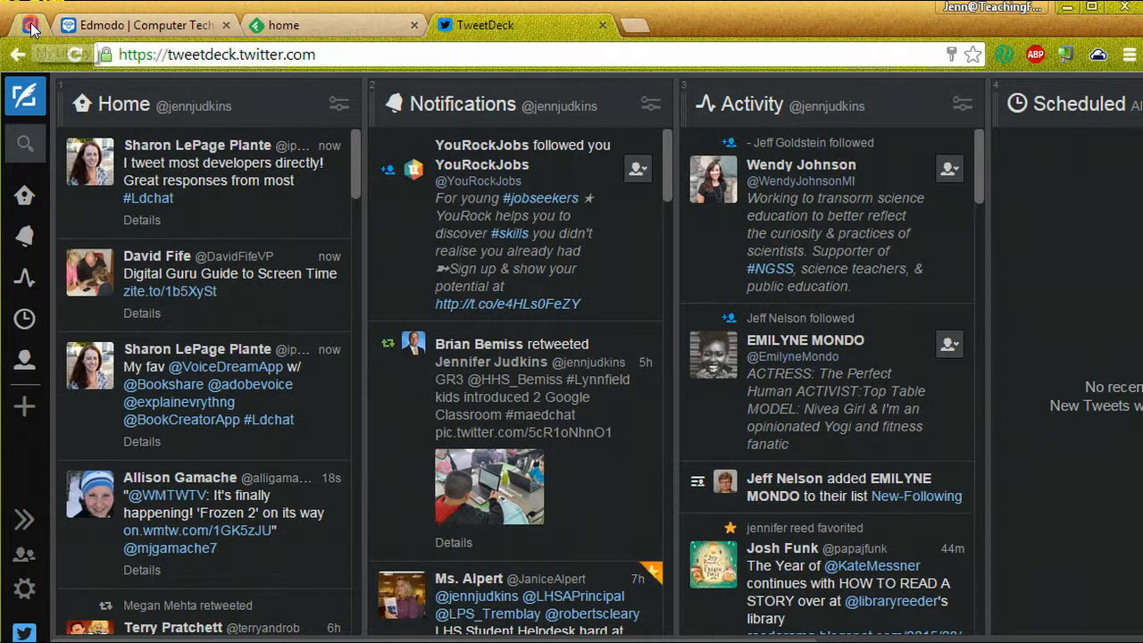
pyautogui.rightClick(32, 25)
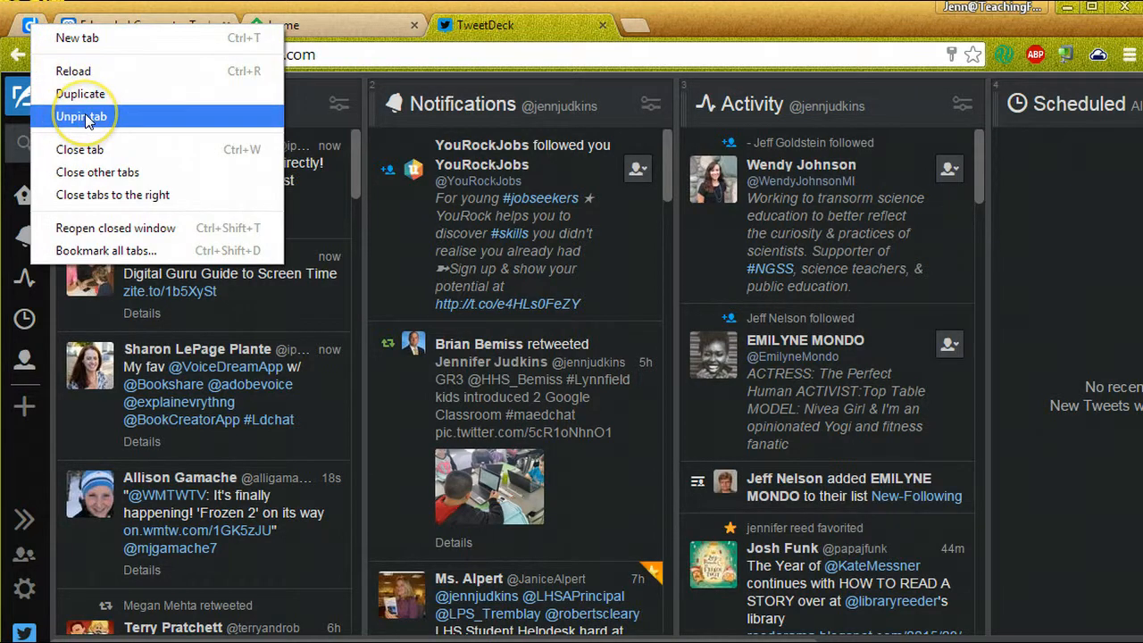
pyautogui.click(82, 117)
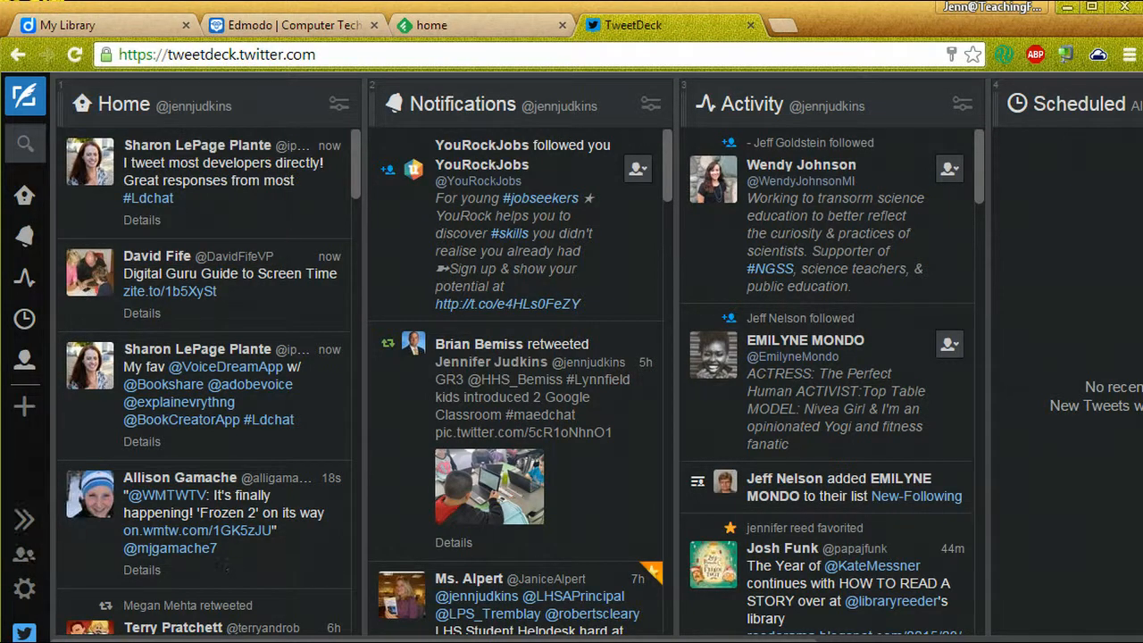
pyautogui.click(293, 25)
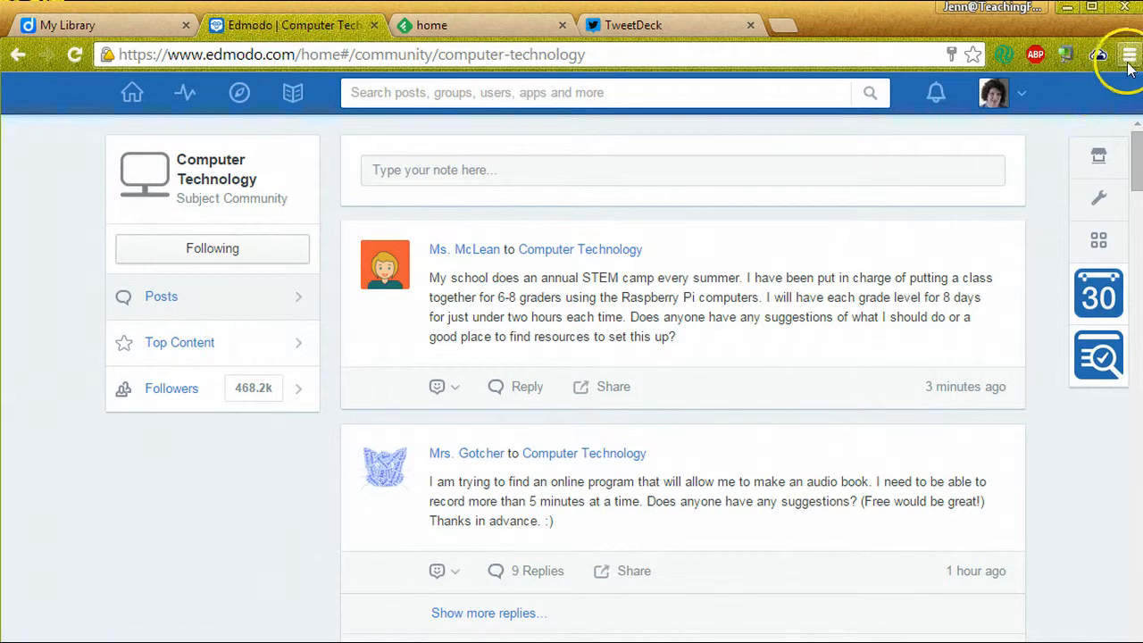
pyautogui.moveTo(1129, 53)
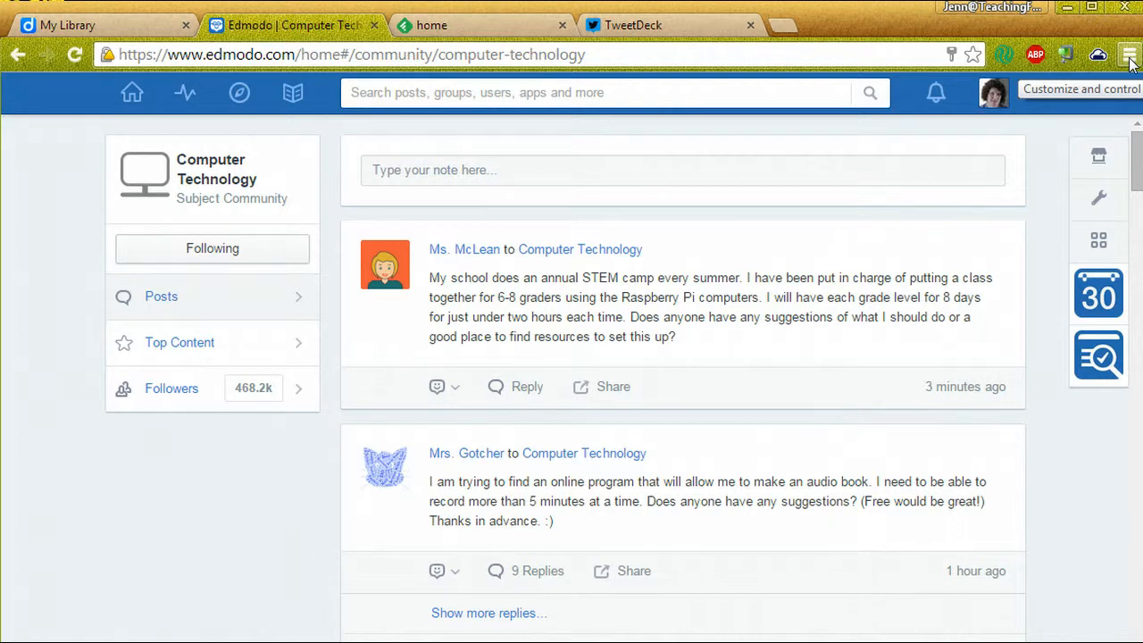
# - Reopen the closed Hands Down: Fifteen Techniques article from Recent Tabs, then close it again
pyautogui.click(1129, 54)
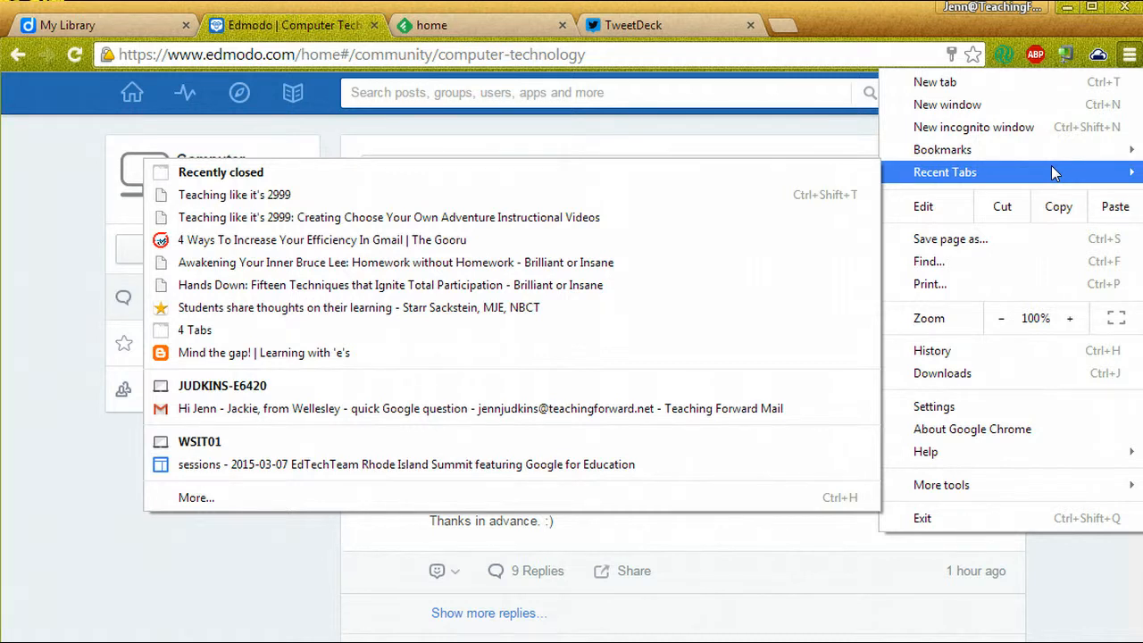
pyautogui.moveTo(641, 352)
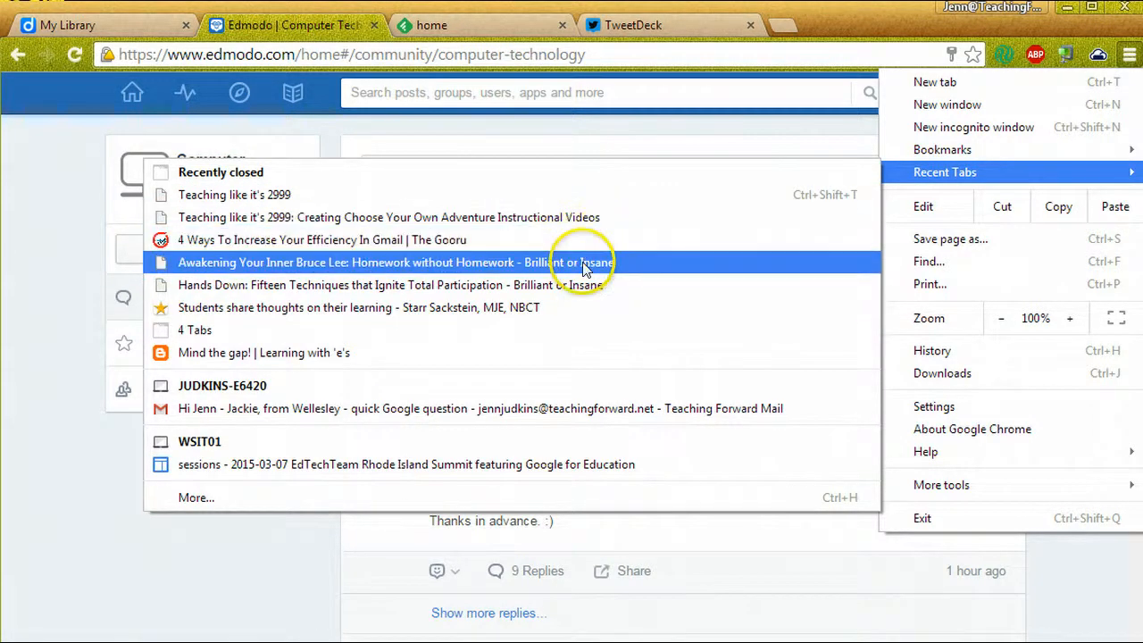
pyautogui.click(393, 286)
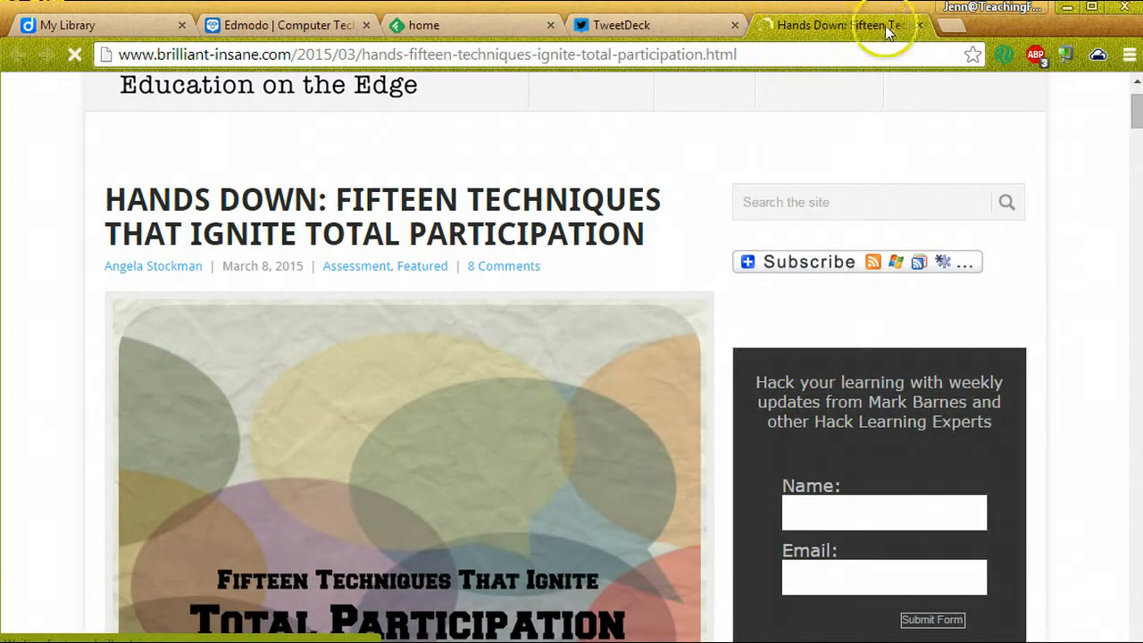
pyautogui.click(919, 25)
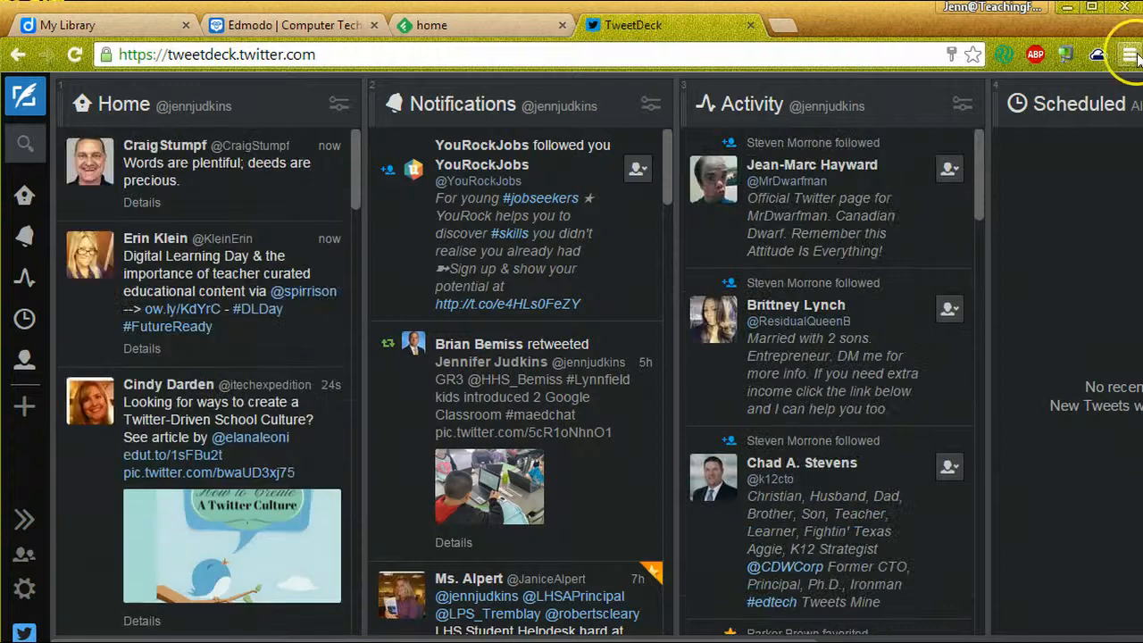
# - Show the History page from the Chrome menu and scroll through today's visited pages
pyautogui.click(1129, 54)
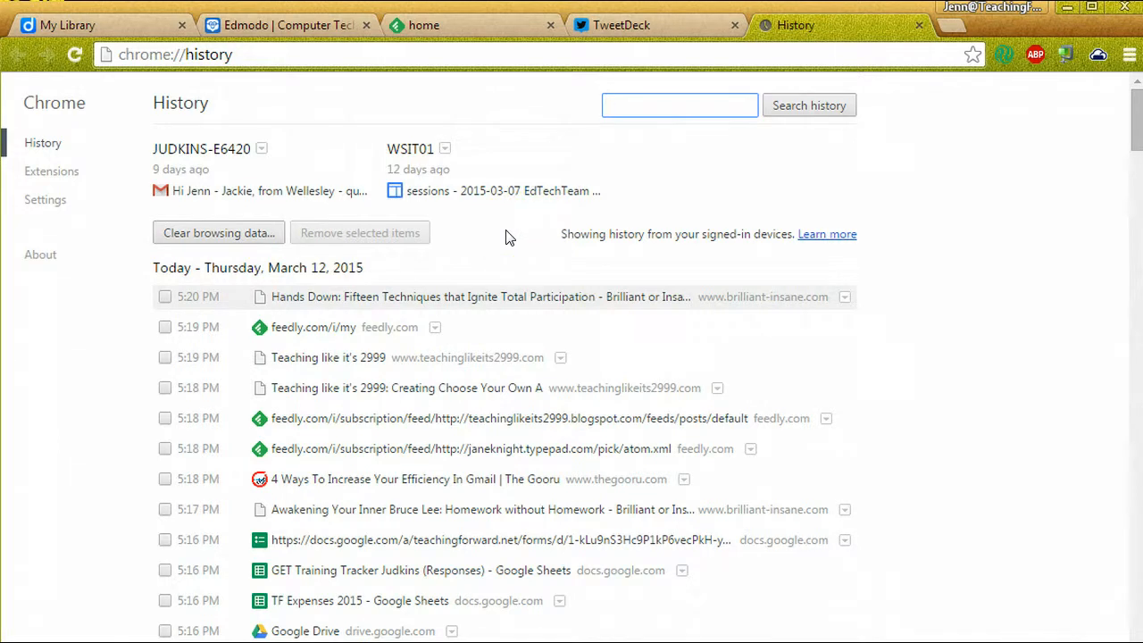
pyautogui.click(679, 105)
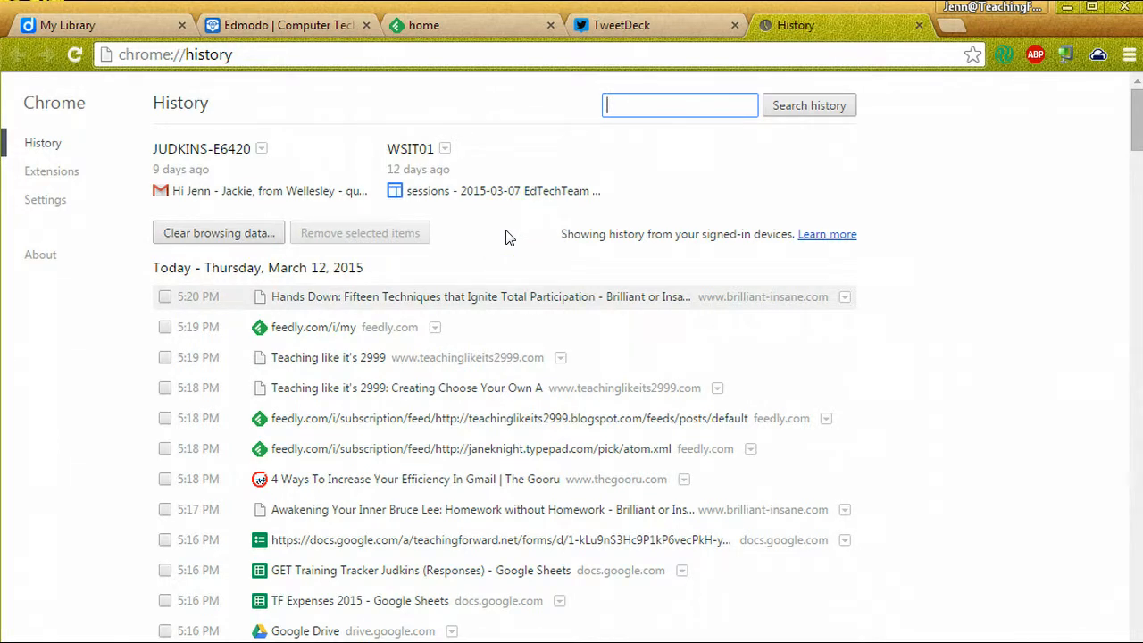
pyautogui.scroll(-3)
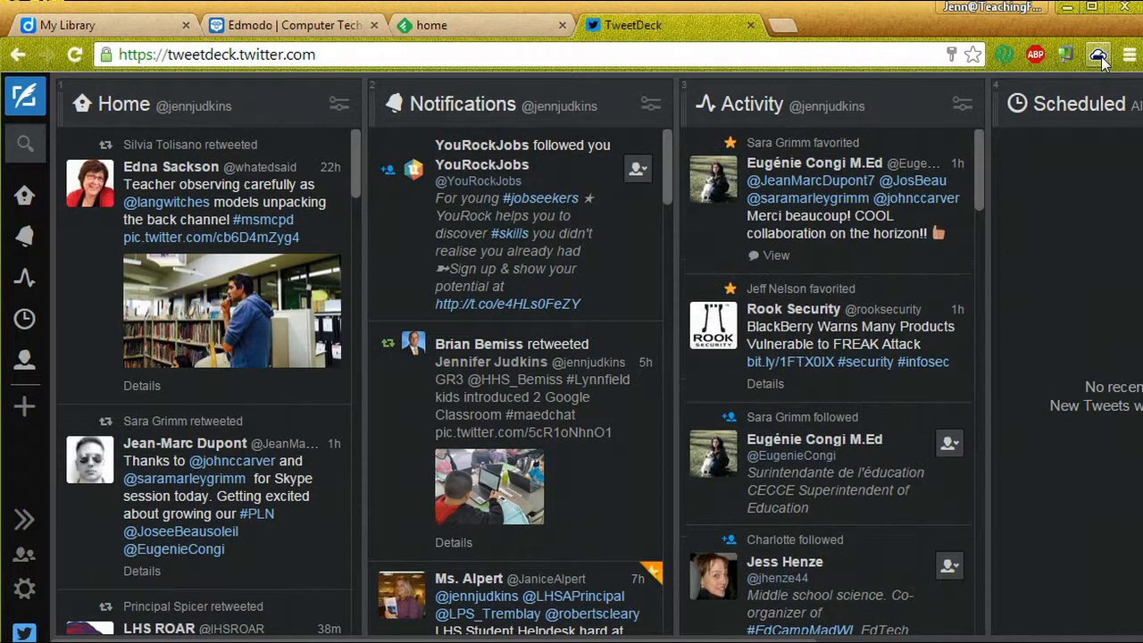
pyautogui.moveTo(1099, 55)
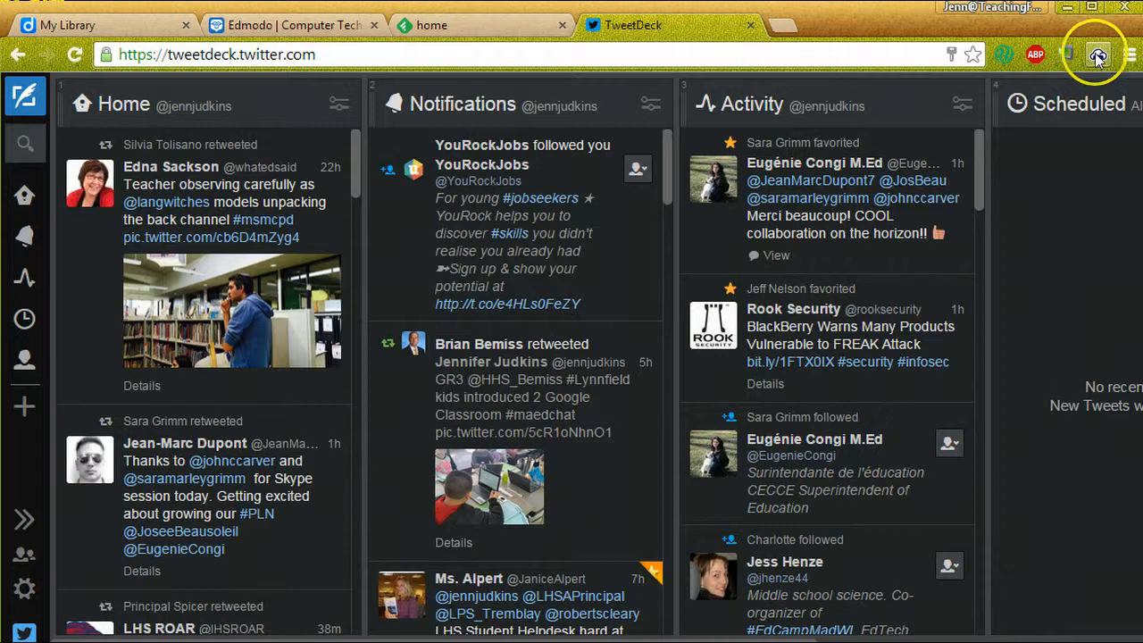
pyautogui.moveTo(1100, 56)
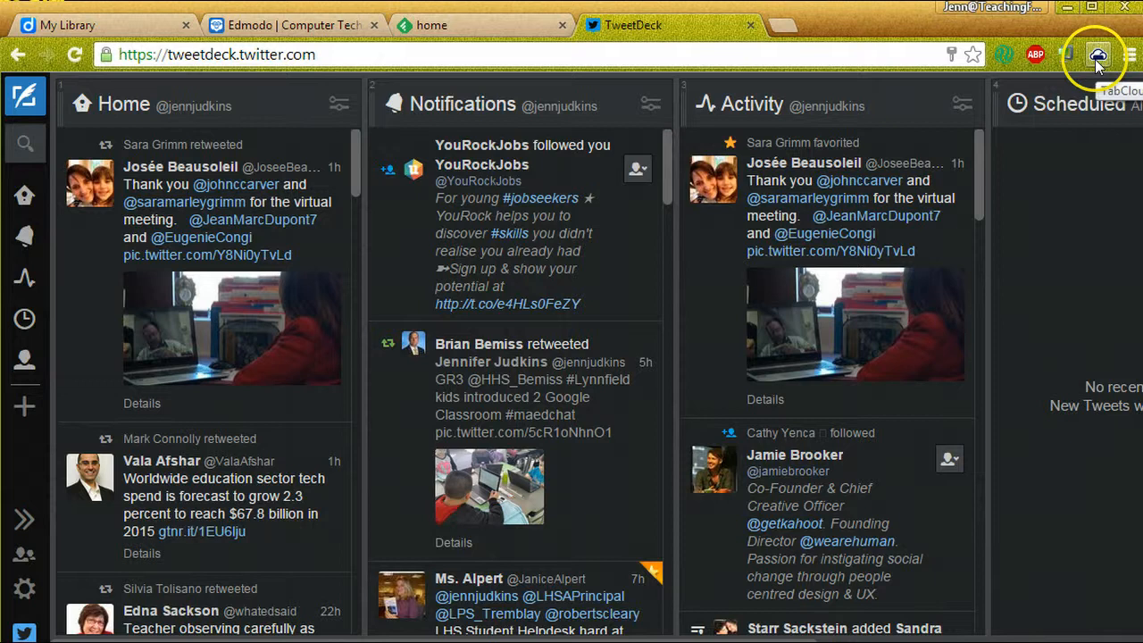
# - Show the TabCloud panel listing the saved GET Training Tracker window
pyautogui.click(1098, 54)
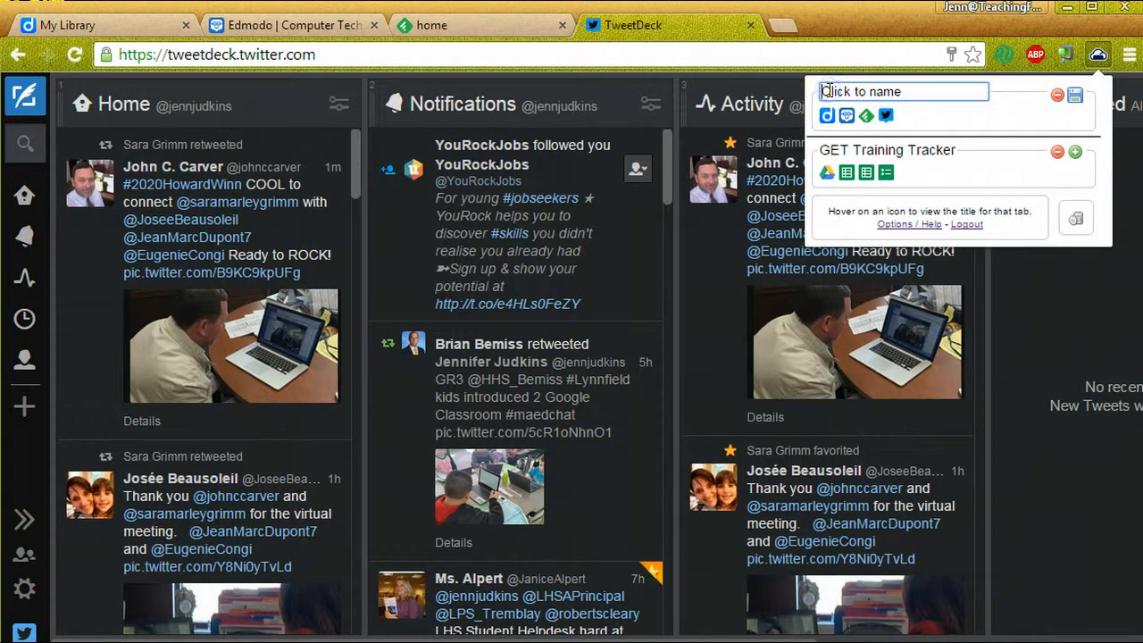
# - Save the current tabs as 'Online PLN' and reopen the saved GET Training Tracker window
pyautogui.write('Online PLN')
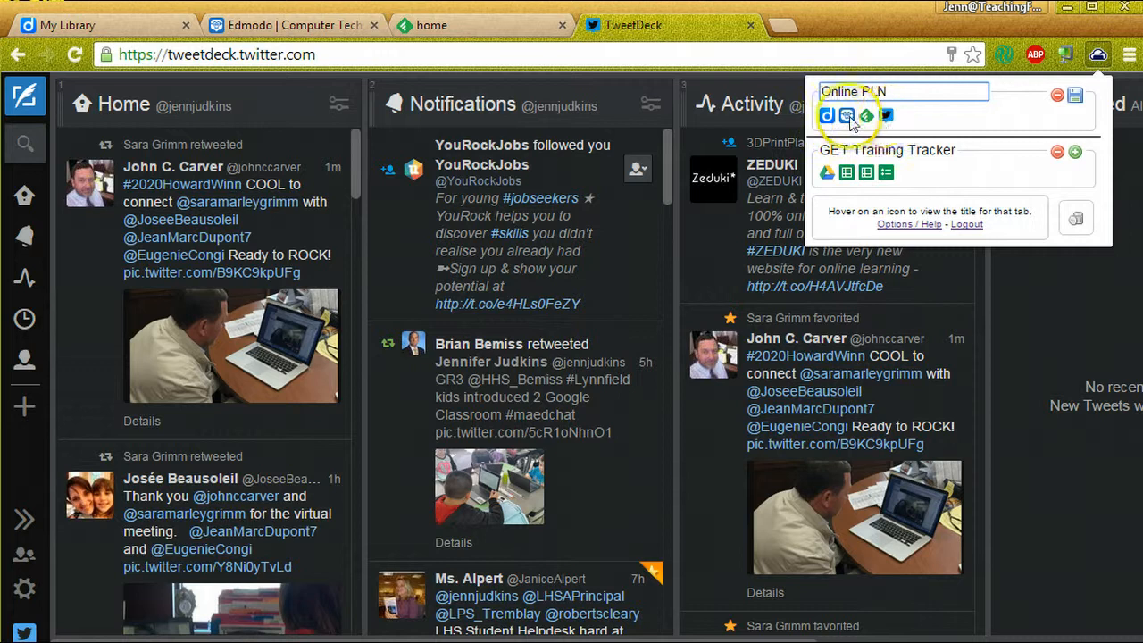
pyautogui.moveTo(886, 116)
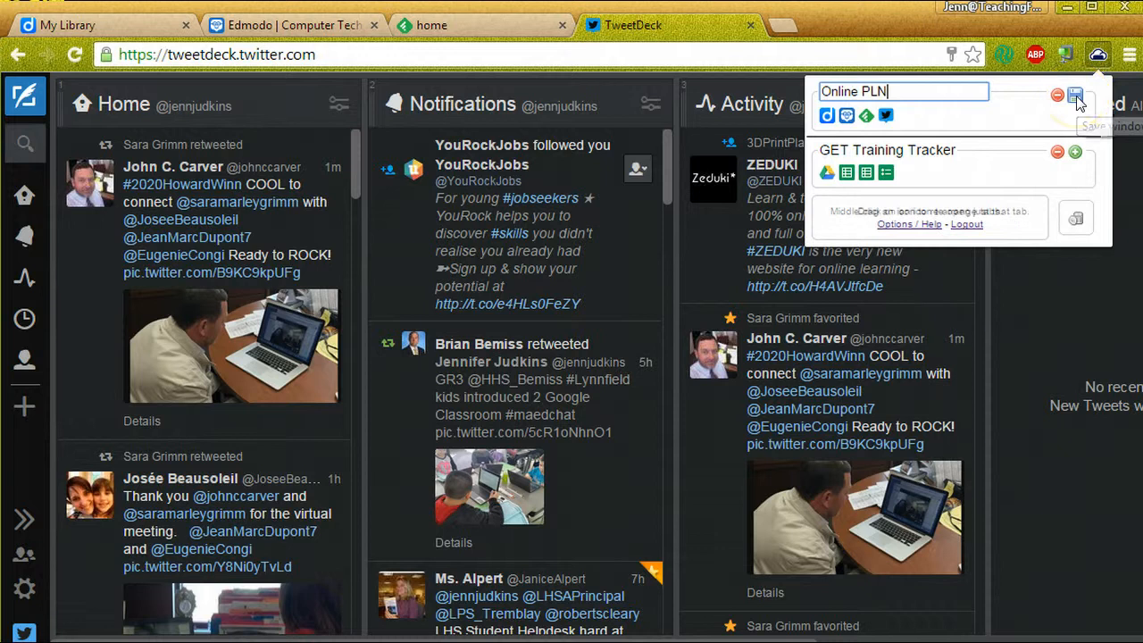
pyautogui.click(1076, 95)
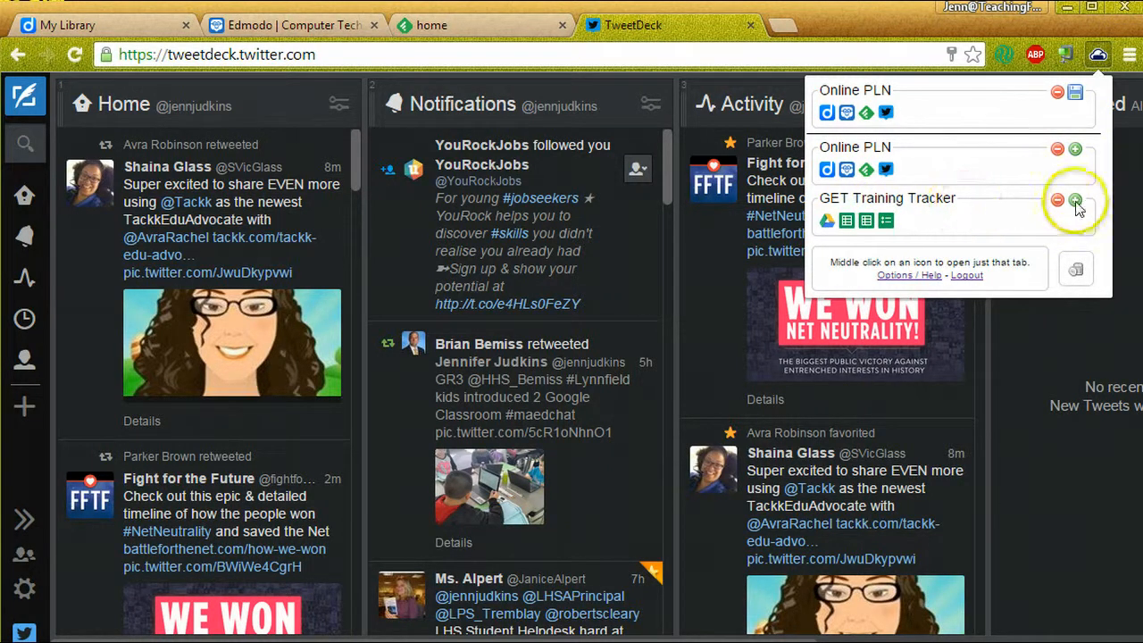
pyautogui.click(1076, 200)
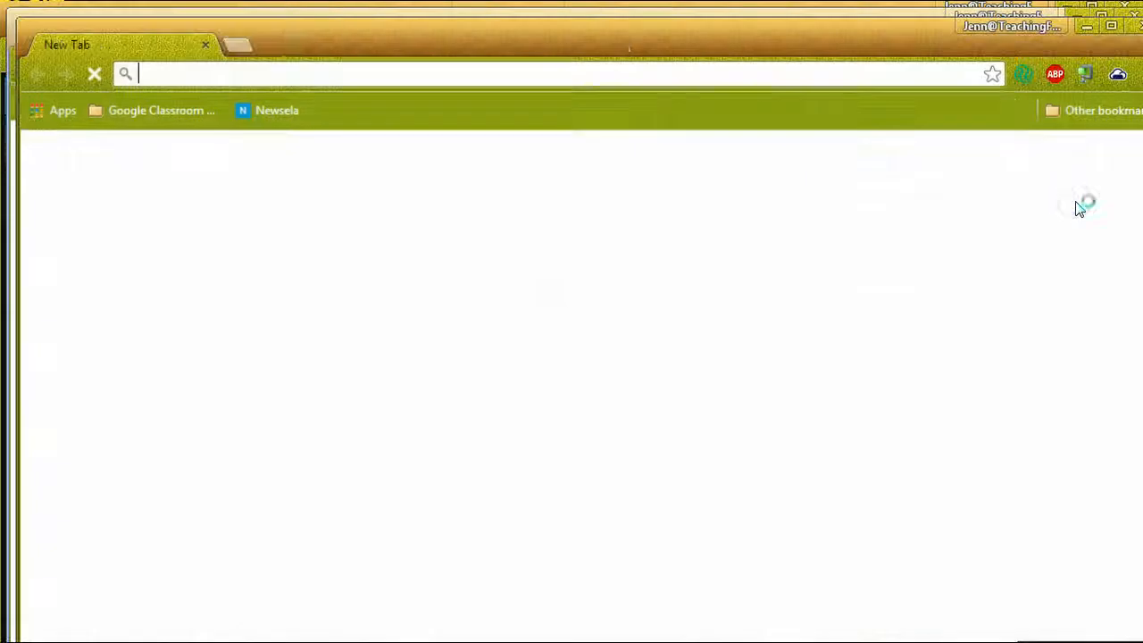